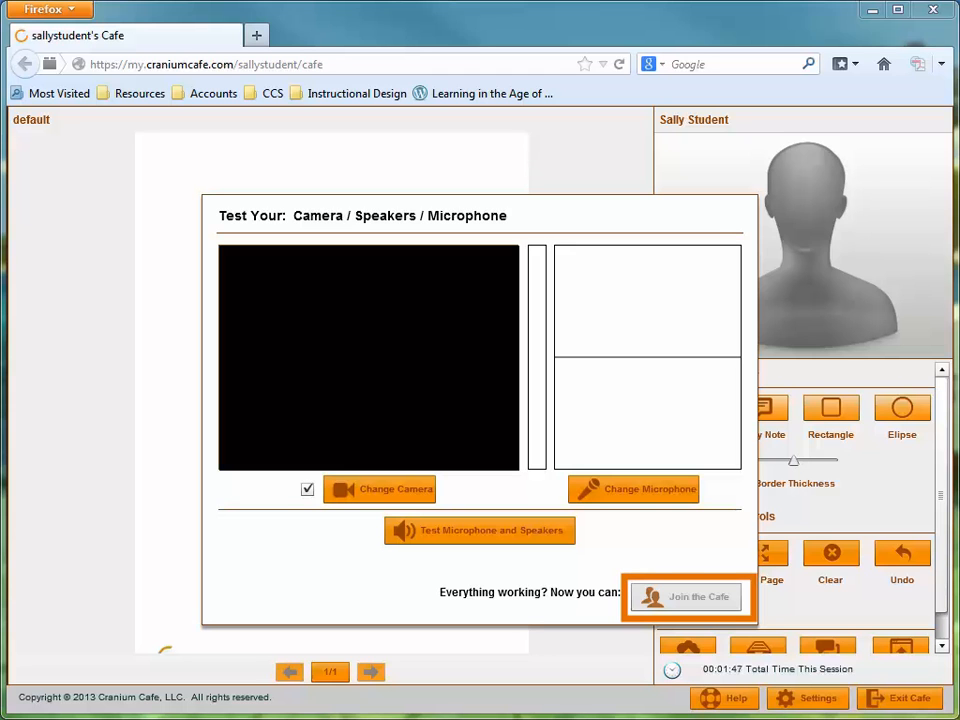
mouse_move(652, 620)
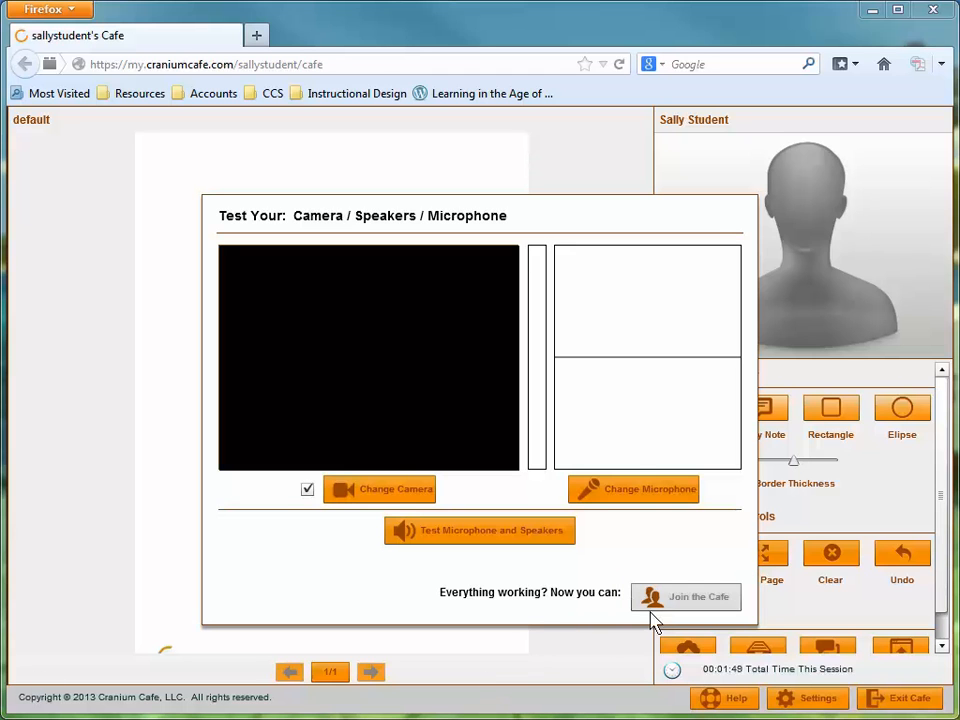
Join the cafe session and dismiss the chat window to reveal the blank whiteboard.
click(686, 596)
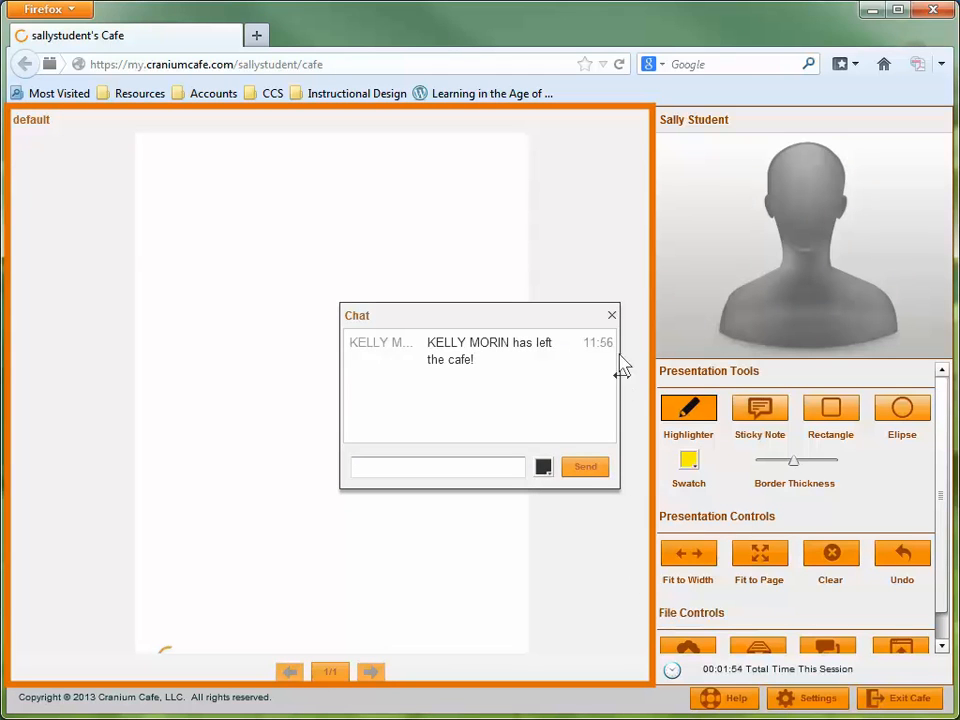
click(612, 316)
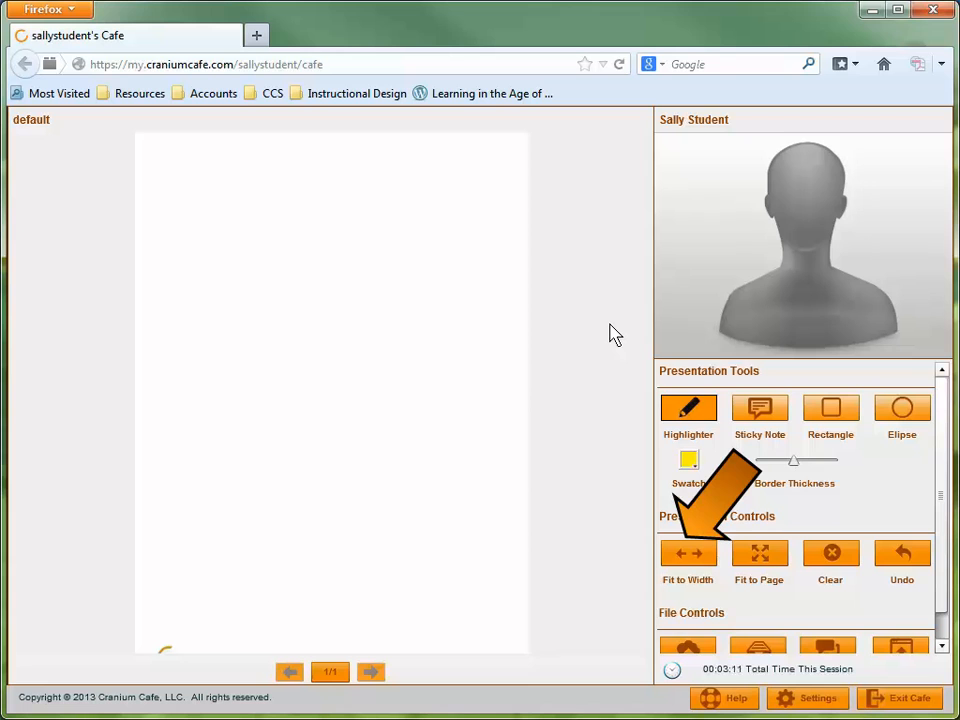
Fit the whiteboard page to the full width of the shared workspace.
click(688, 560)
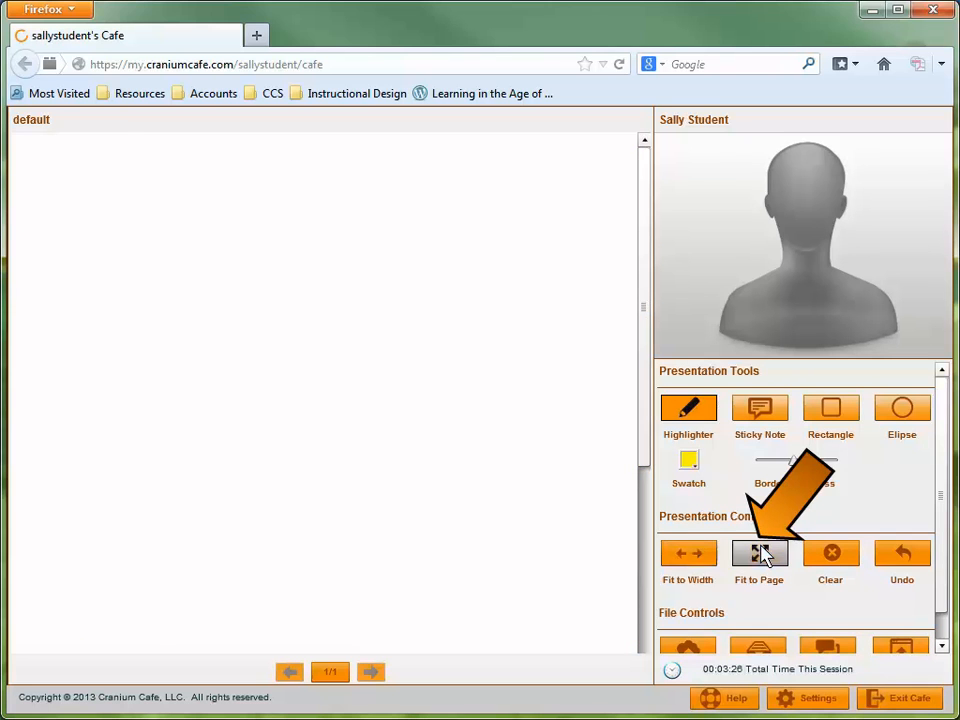
Fit the whole whiteboard page back into view with Fit to Page.
click(758, 558)
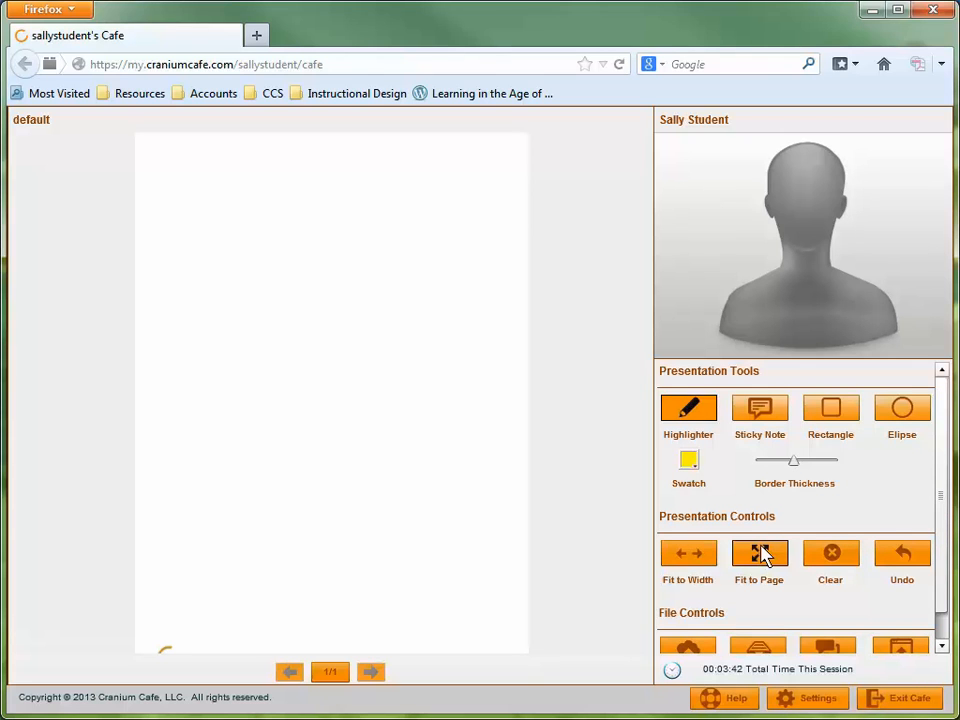
Scroll the tools panel to show the File Controls section.
scroll(down, 3)
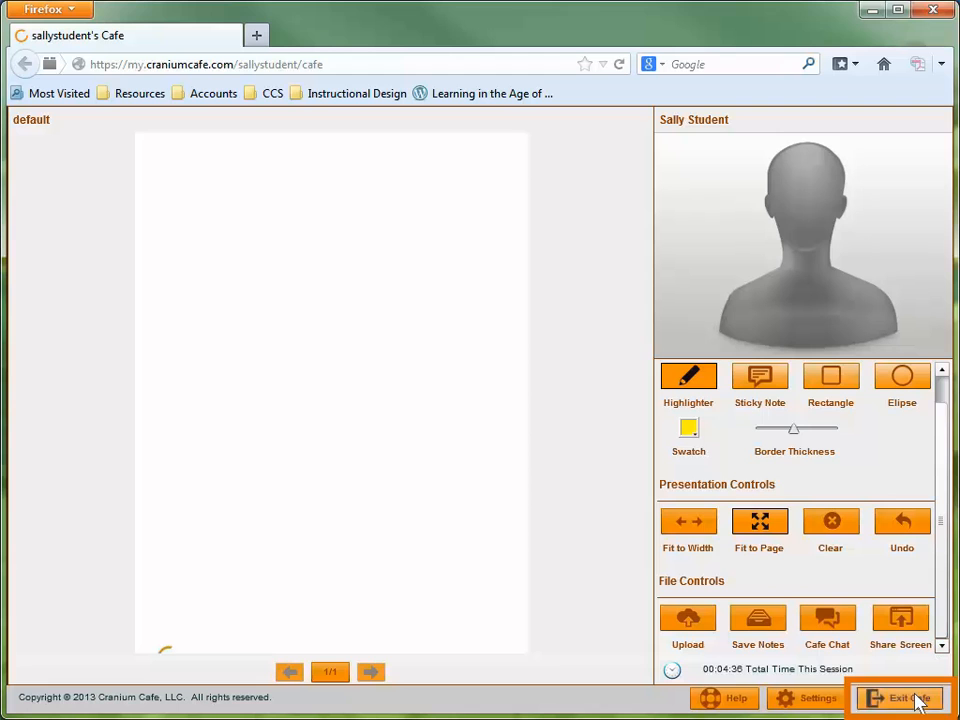
Exit the cafe session, bringing up the Archive Recording? prompt.
click(900, 698)
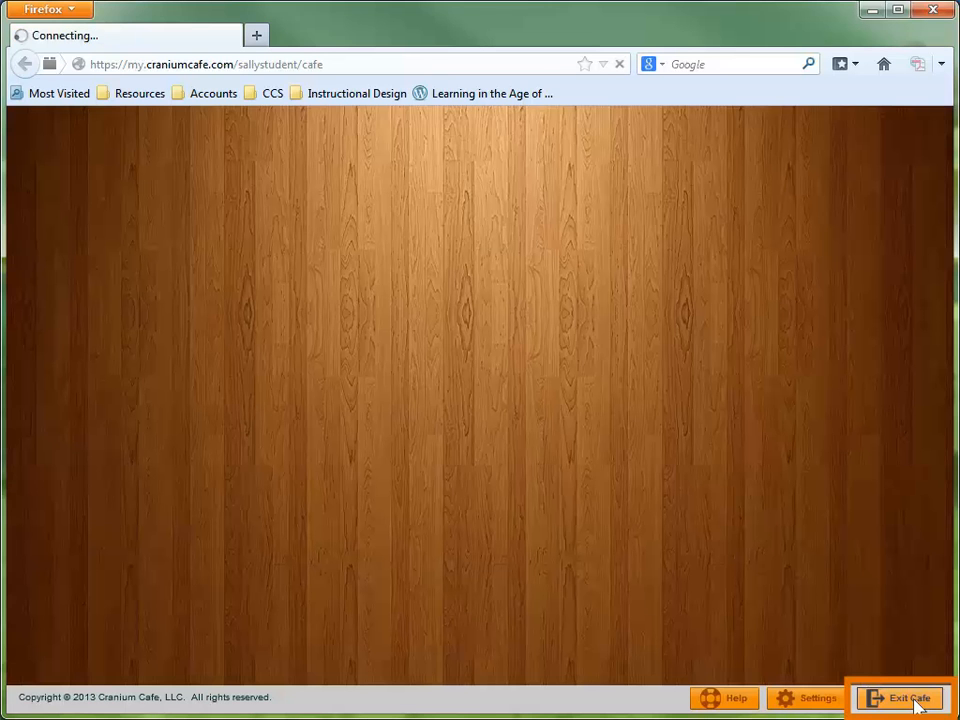
click(900, 698)
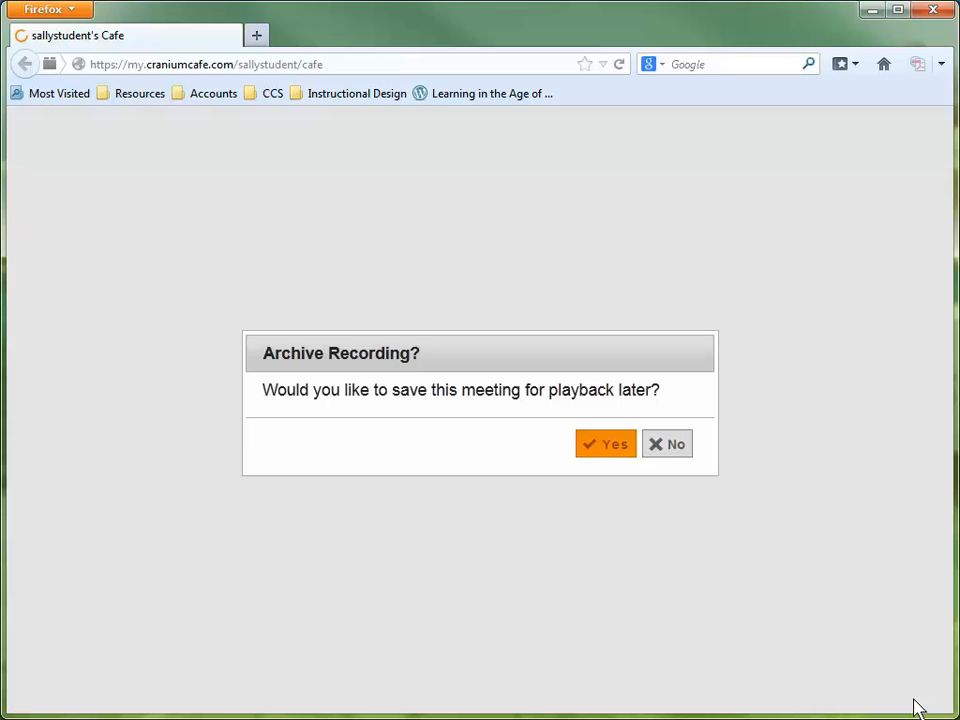
mouse_move(764, 528)
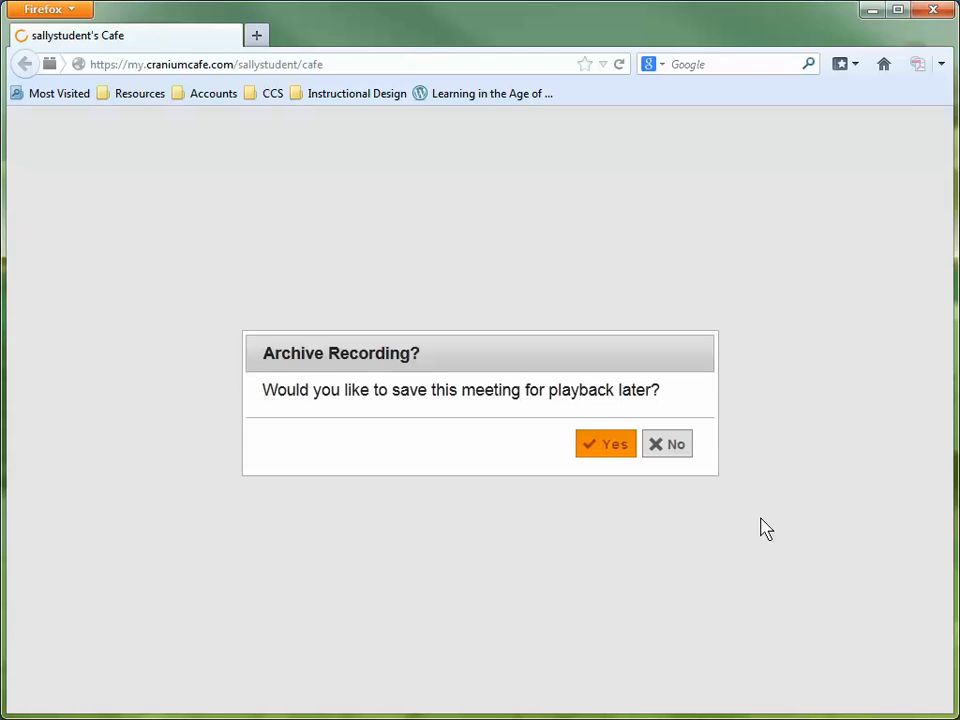